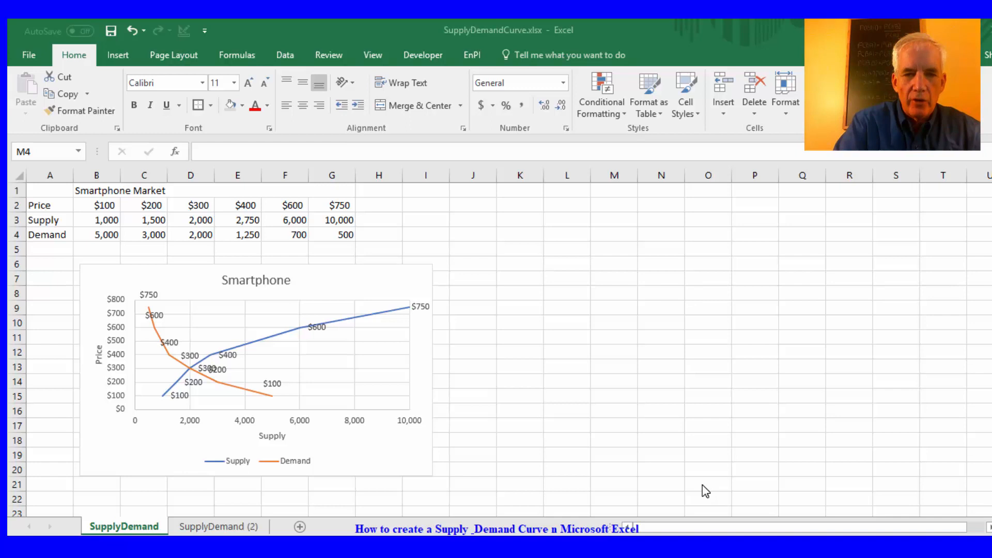
{"action": "mouse_move", "coordinate": [360, 285]}
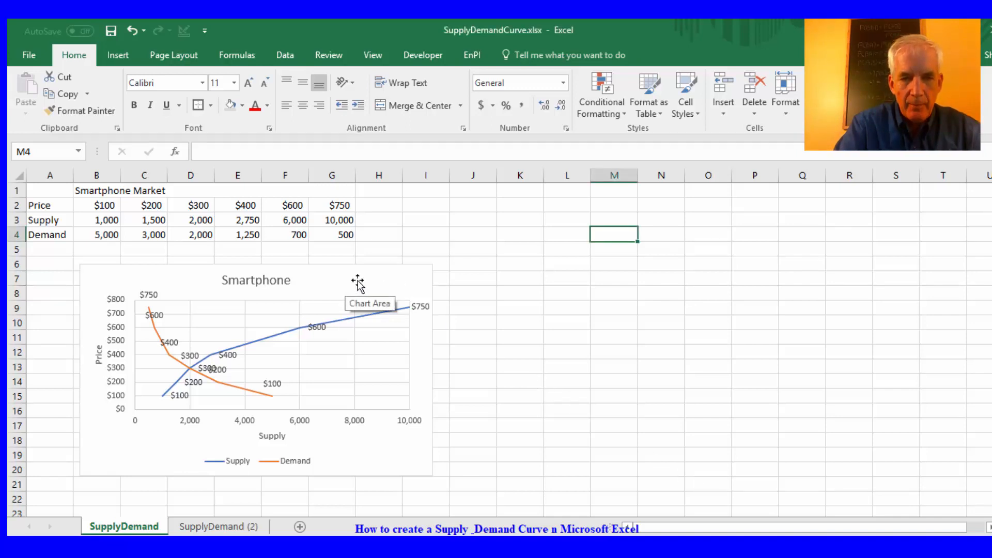
- Review the finished chart, the instructions sheet, and the chart's Supply series data sources without changes
{"action": "left_click", "coordinate": [357, 281]}
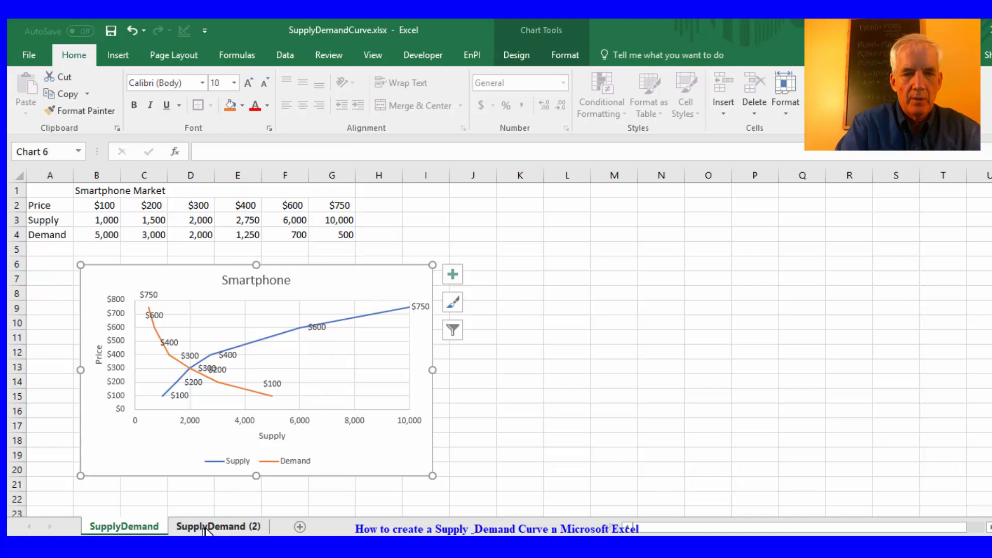
{"action": "left_click", "coordinate": [218, 527]}
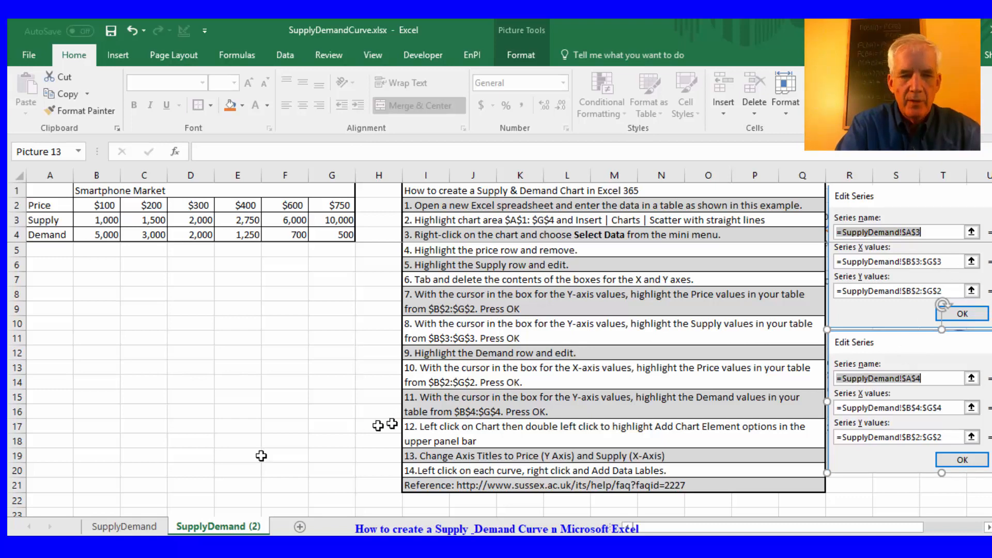
{"action": "left_click", "coordinate": [961, 313]}
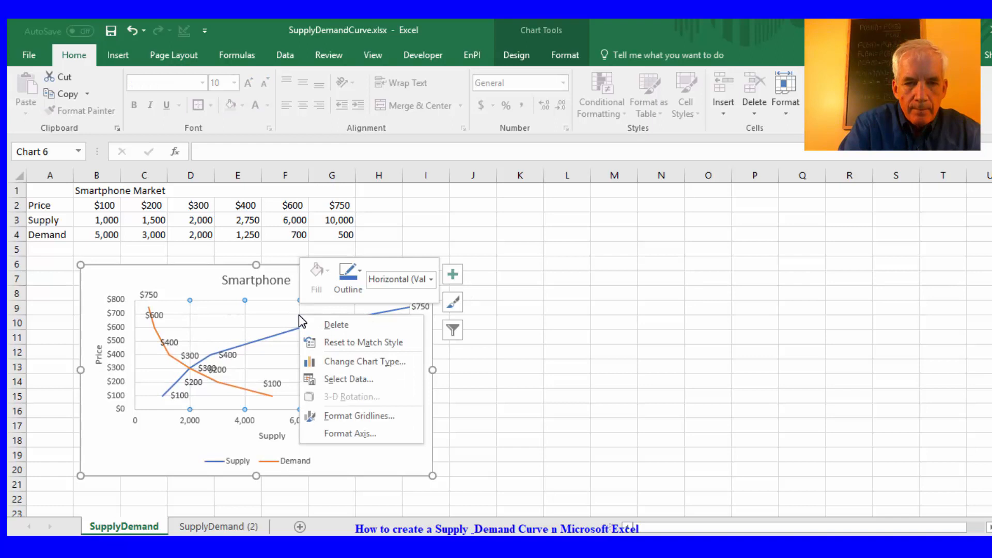
{"action": "mouse_move", "coordinate": [349, 379]}
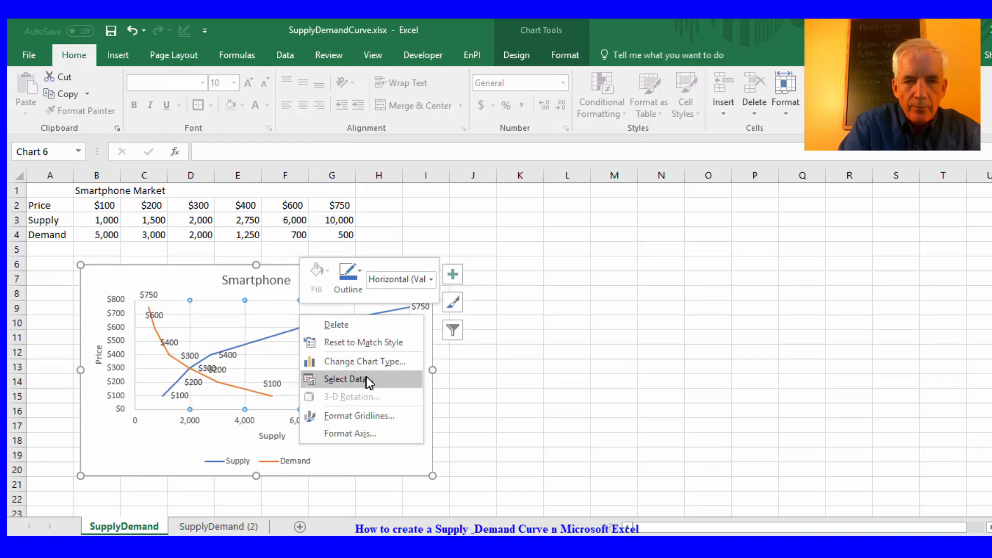
{"action": "left_click", "coordinate": [348, 378]}
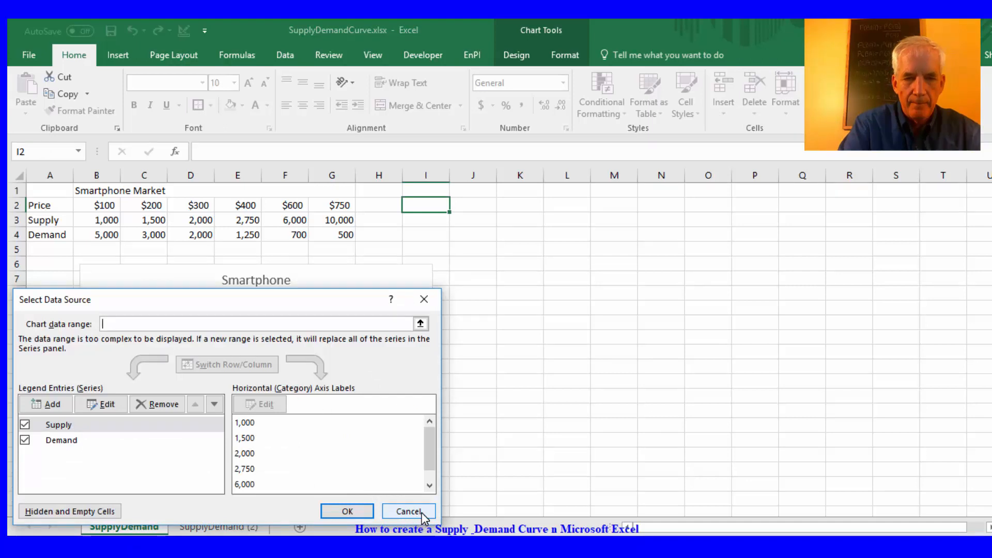
{"action": "left_click", "coordinate": [59, 425]}
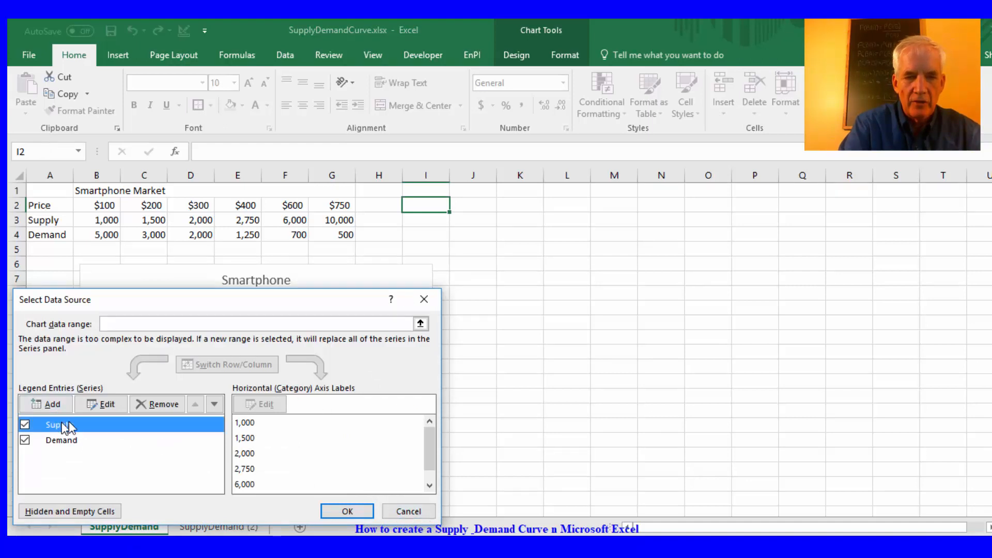
{"action": "left_click", "coordinate": [99, 403]}
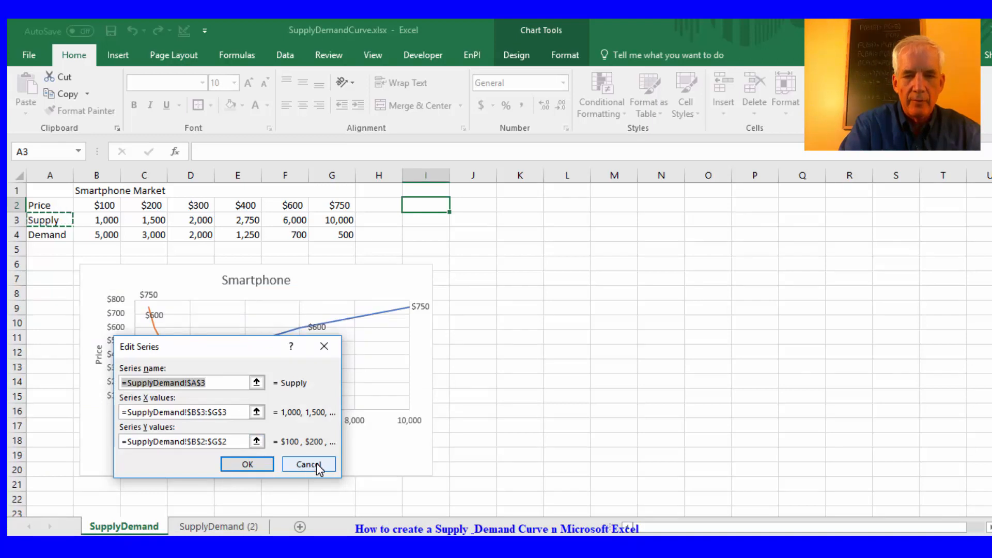
{"action": "left_click", "coordinate": [308, 464]}
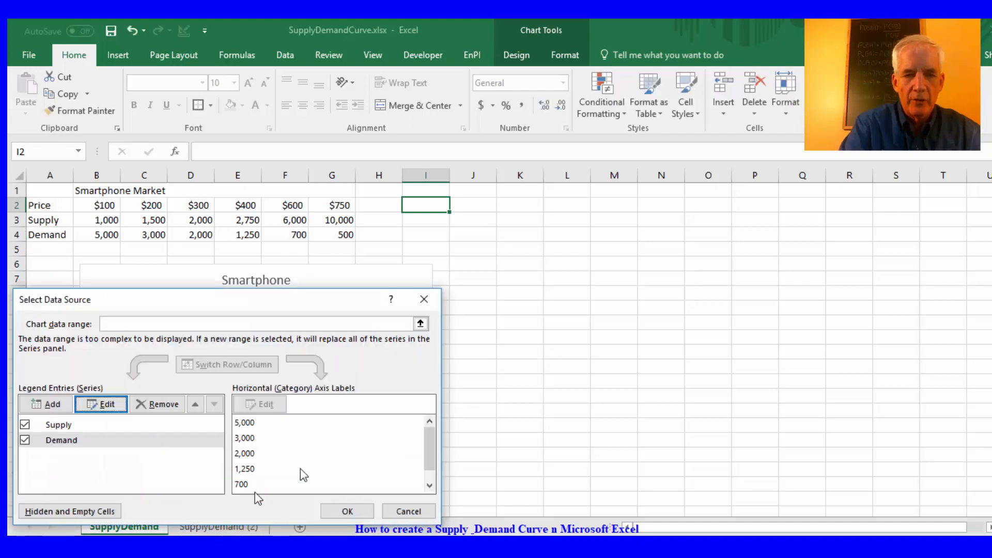
{"action": "mouse_move", "coordinate": [416, 523]}
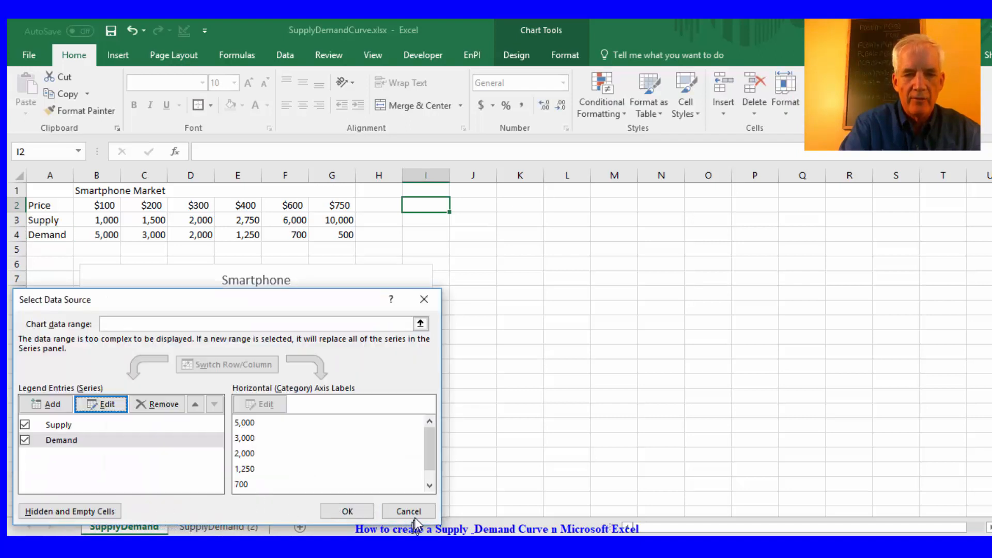
{"action": "left_click", "coordinate": [218, 526]}
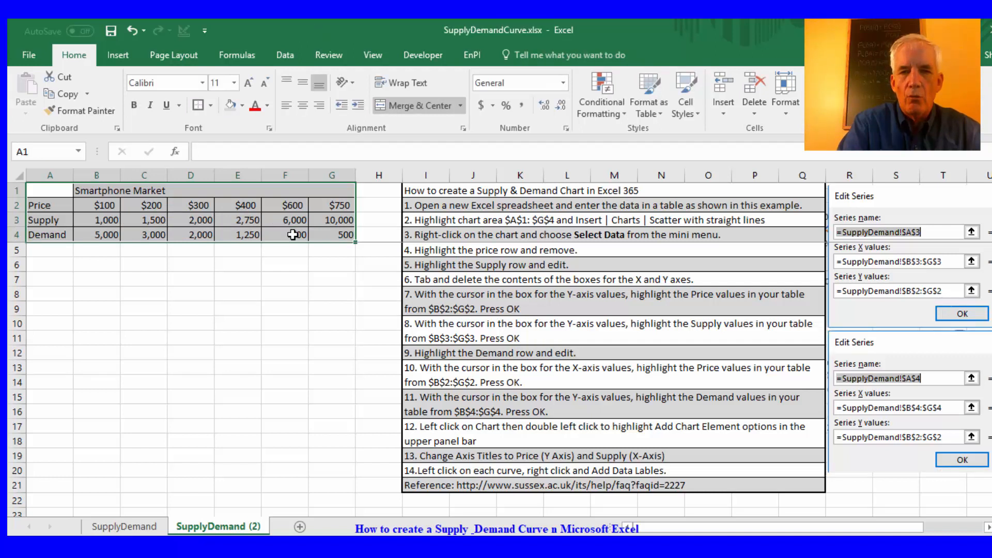
- Insert a Scatter with Straight Lines chart from the Smartphone Market table A1:G4
{"action": "type", "text": "700"}
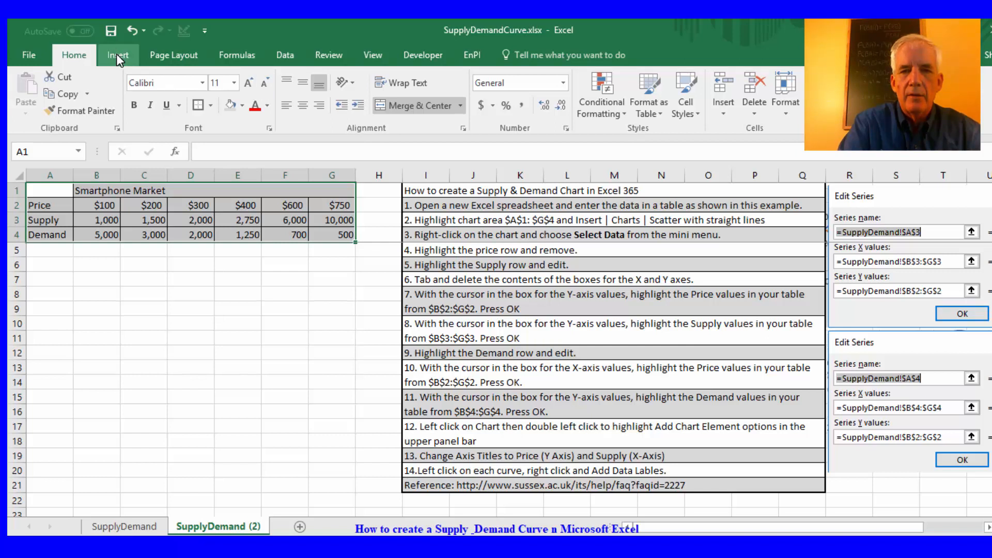
{"action": "left_click", "coordinate": [117, 54]}
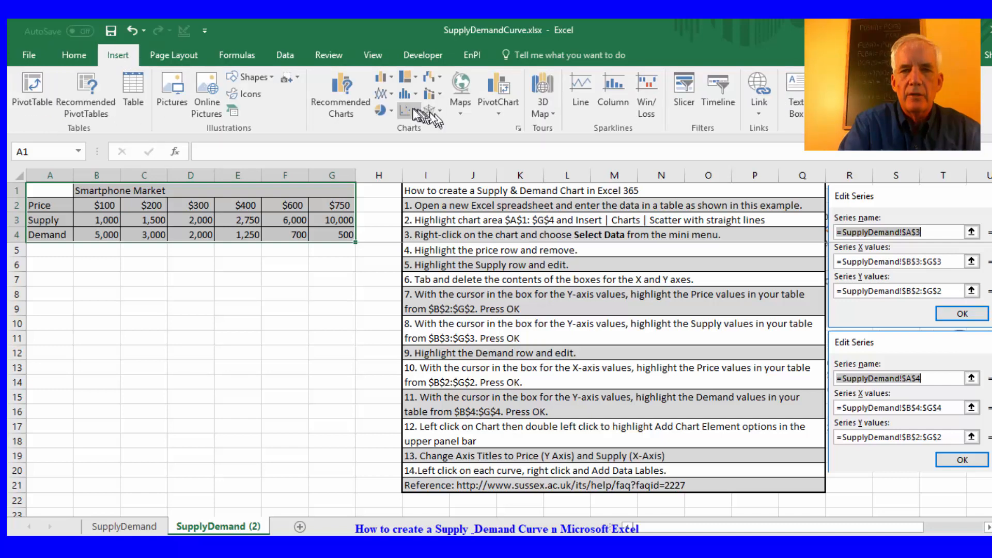
{"action": "left_click", "coordinate": [406, 110]}
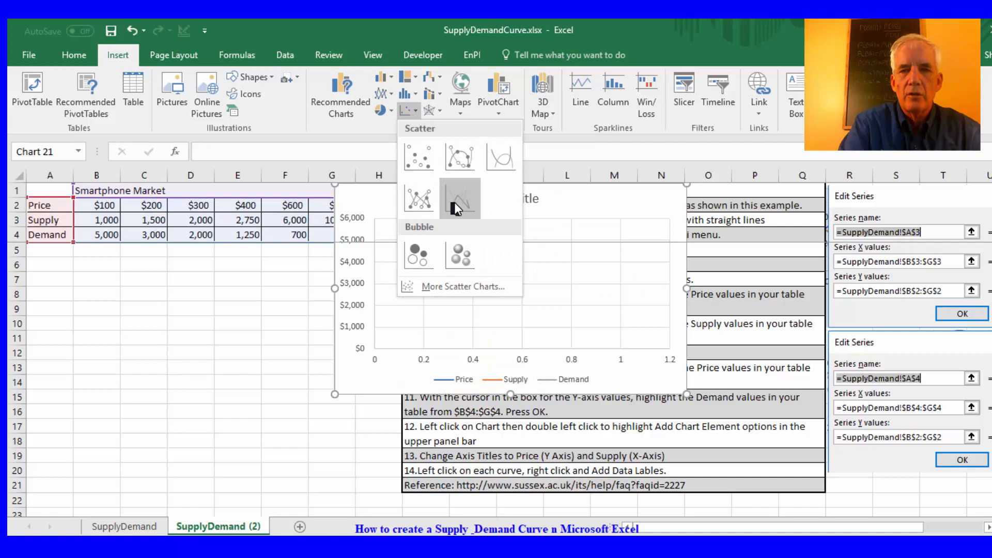
{"action": "left_click", "coordinate": [459, 199]}
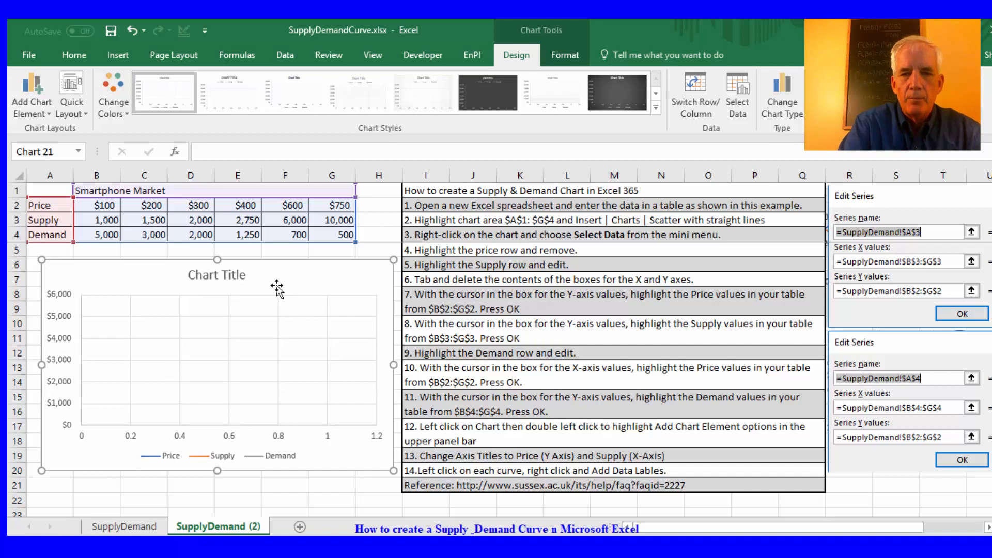
{"action": "mouse_move", "coordinate": [220, 347]}
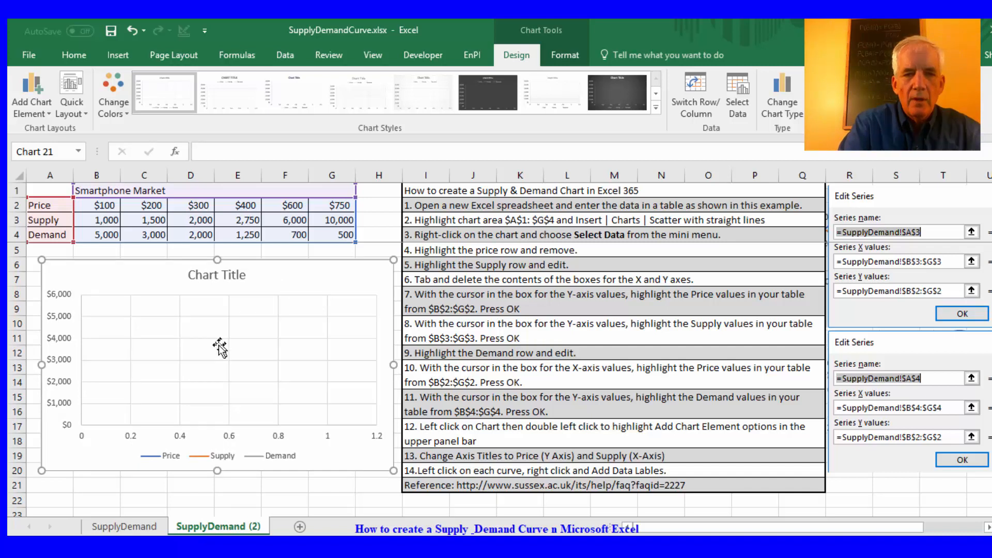
- Delete the Price series in Select Data, keeping the Supply and Demand series
{"action": "right_click", "coordinate": [219, 345]}
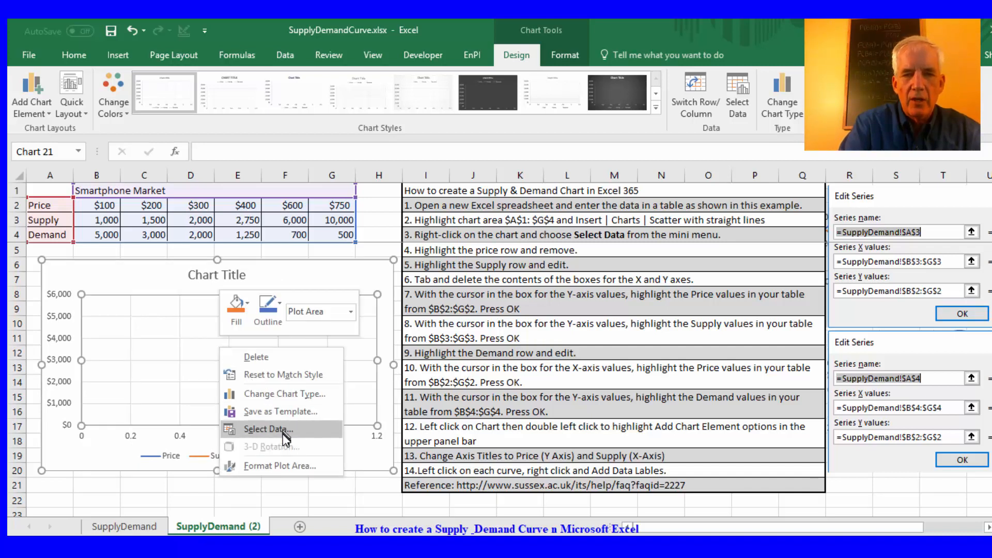
{"action": "left_click", "coordinate": [267, 429]}
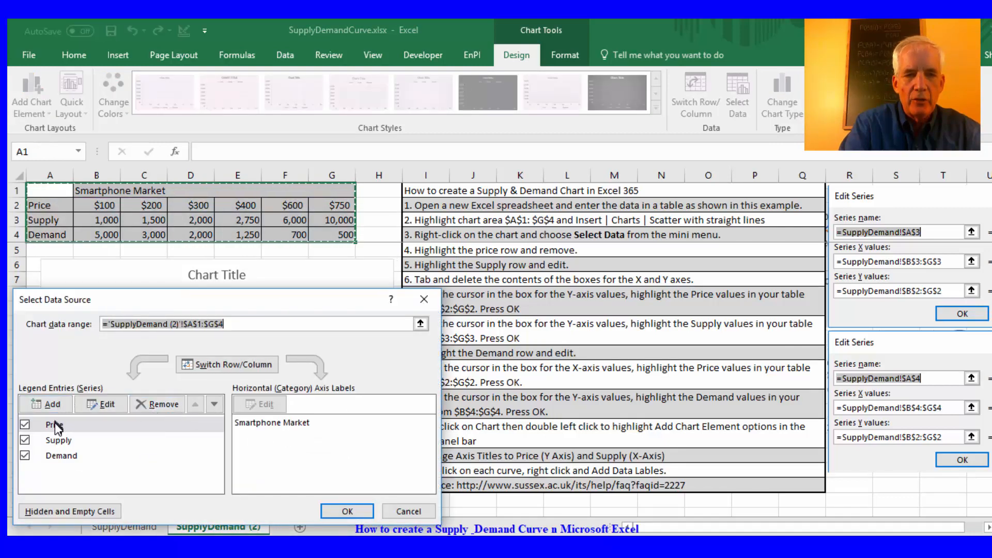
{"action": "left_click", "coordinate": [55, 424]}
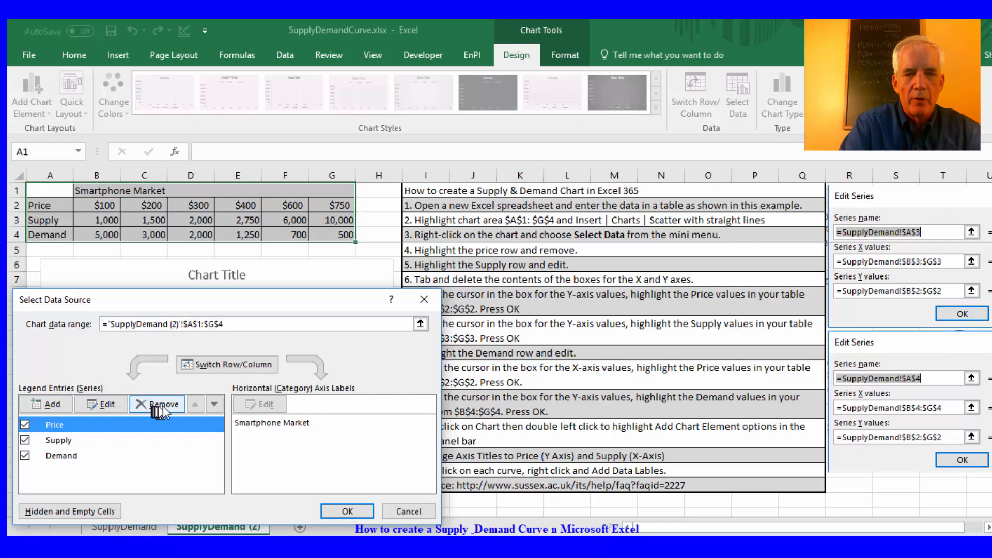
{"action": "left_click", "coordinate": [157, 403]}
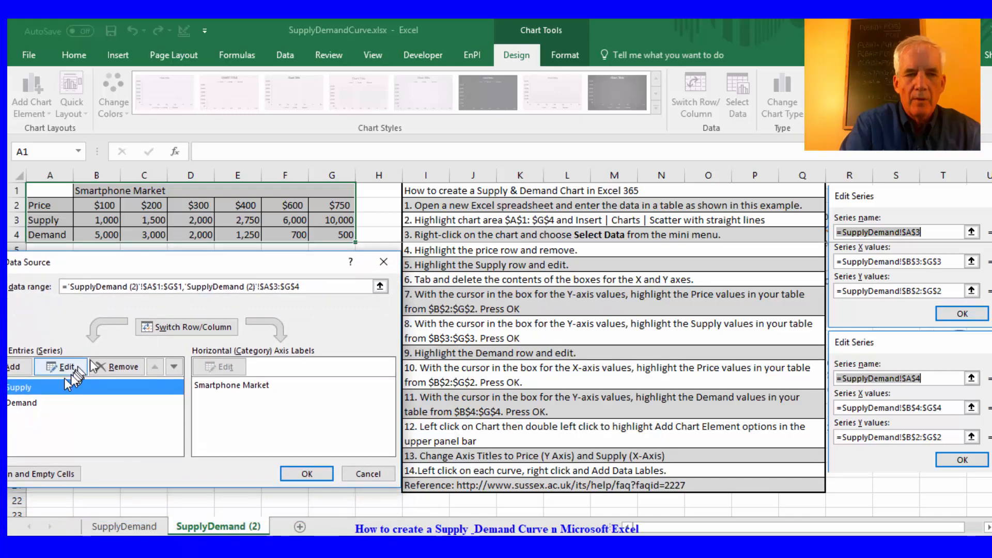
- Edit the Supply series to X values $B$3:$G$3 and Y values $B$2:$G$2
{"action": "left_click", "coordinate": [61, 366]}
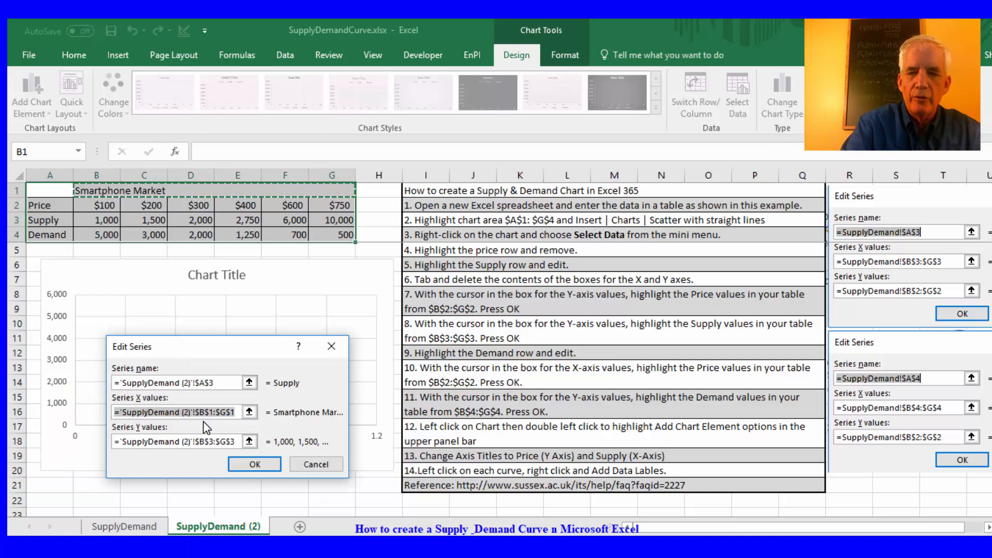
{"action": "left_click", "coordinate": [180, 411]}
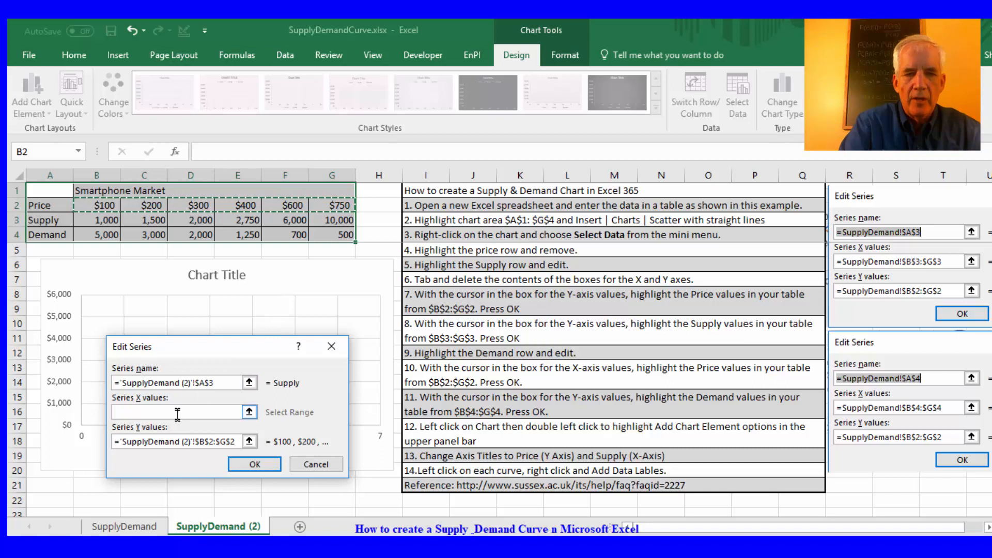
{"action": "left_click", "coordinate": [177, 412]}
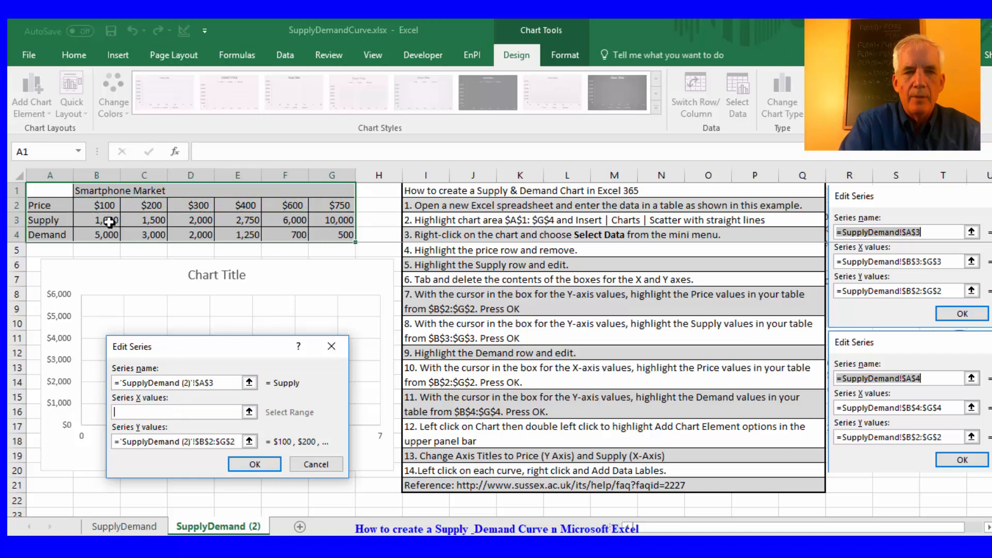
{"action": "left_click_drag", "start_coordinate": [96, 220], "coordinate": [344, 220]}
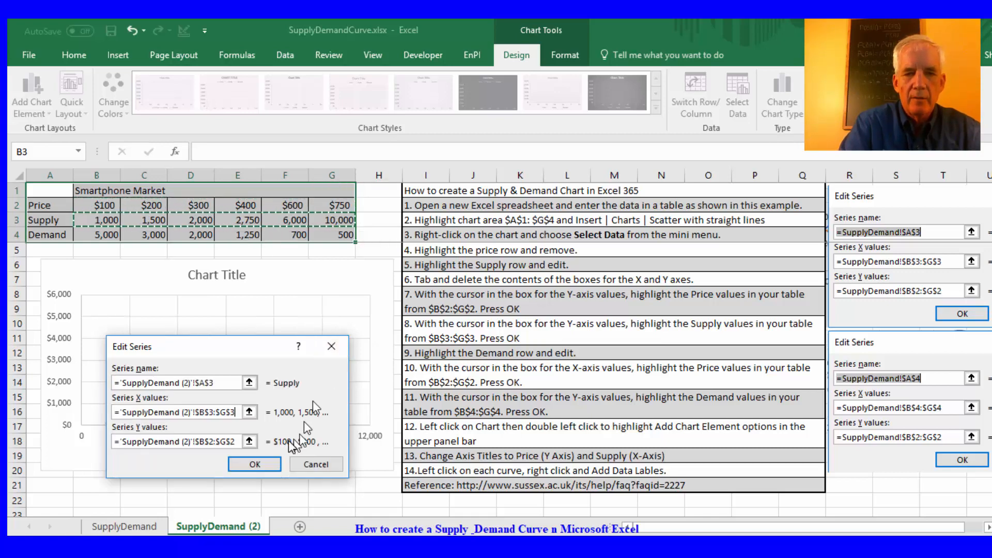
{"action": "left_click", "coordinate": [253, 463]}
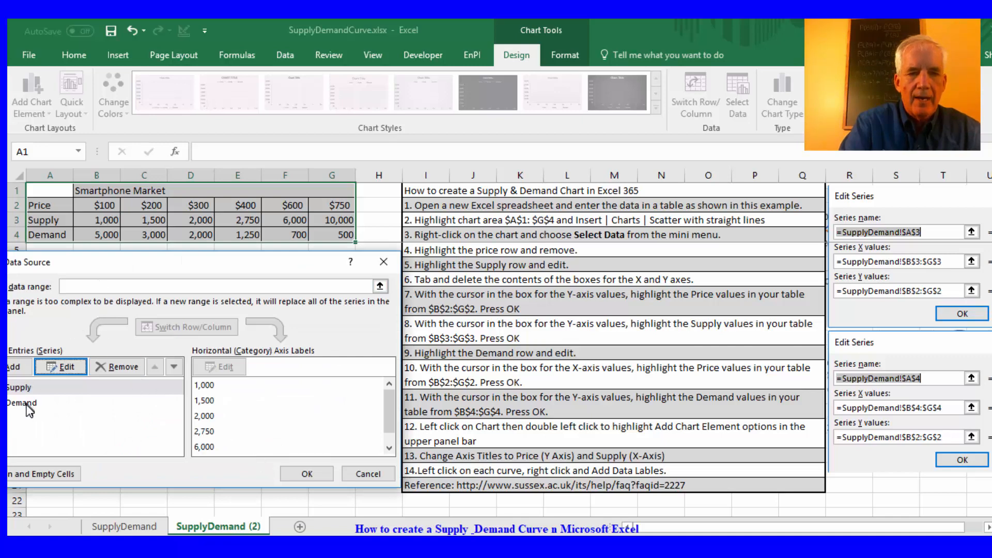
- Set the Demand series to X values B4:G4 and Y values B2:G2, then apply
{"action": "left_click", "coordinate": [61, 367]}
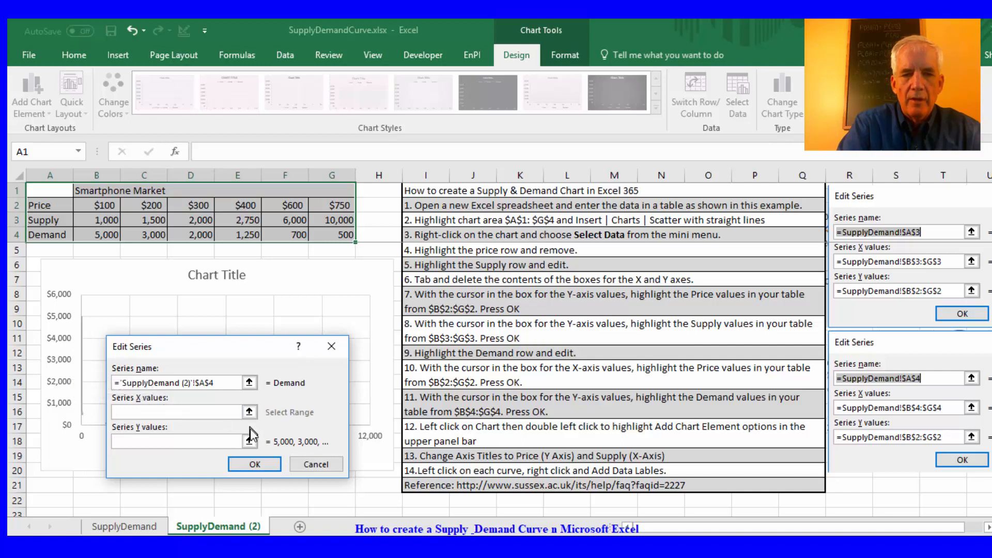
{"action": "left_click", "coordinate": [96, 205]}
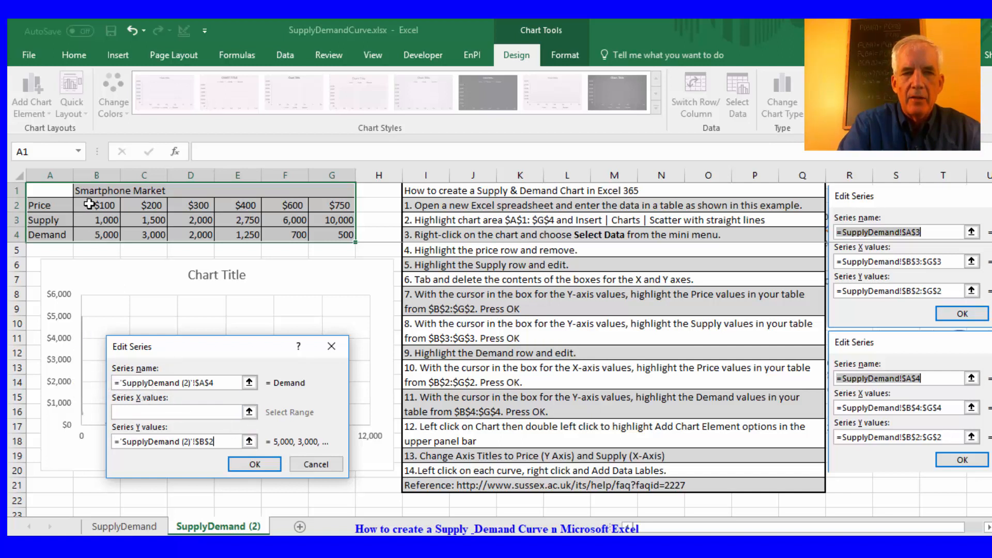
{"action": "left_click_drag", "start_coordinate": [99, 205], "coordinate": [331, 206]}
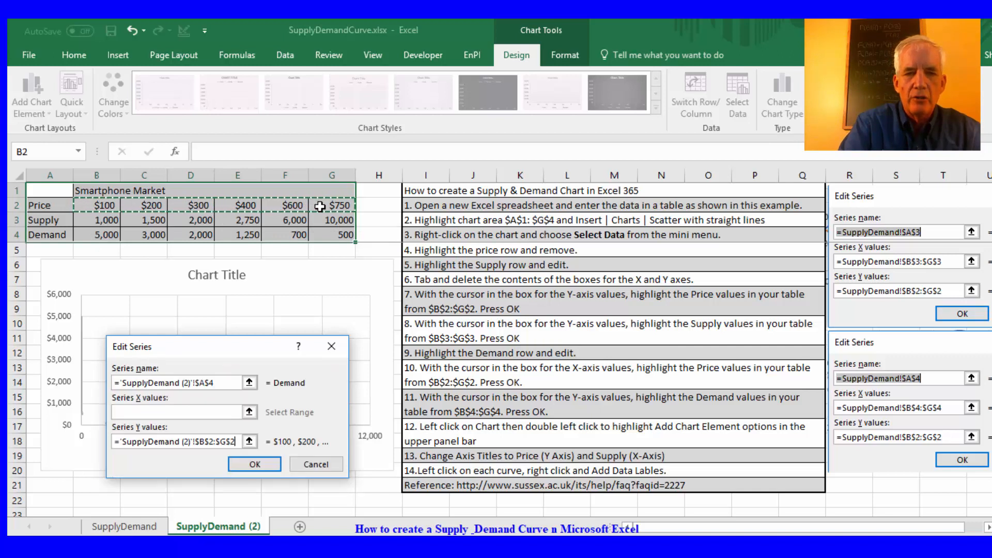
{"action": "left_click", "coordinate": [249, 412]}
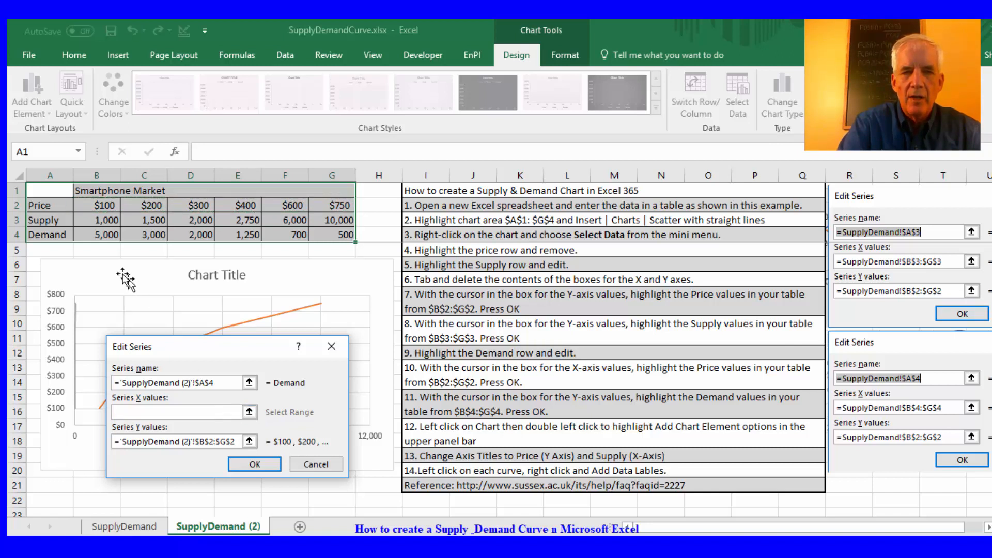
{"action": "left_click_drag", "start_coordinate": [96, 235], "coordinate": [251, 234]}
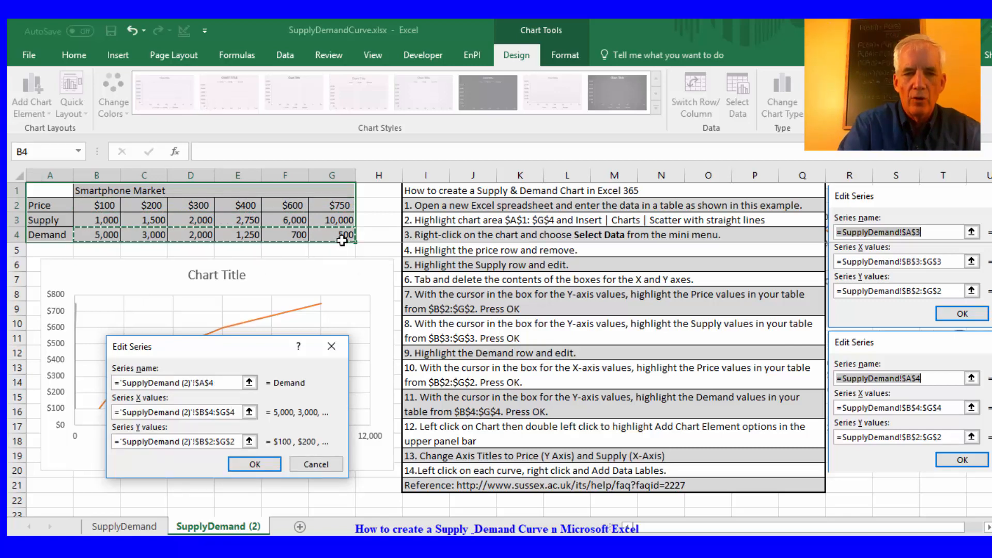
{"action": "left_click", "coordinate": [253, 464]}
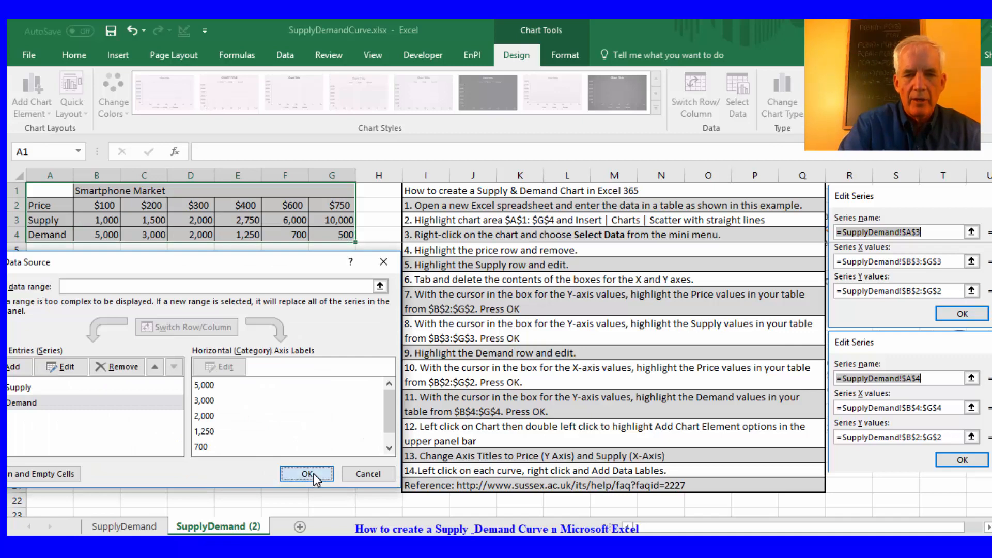
{"action": "left_click", "coordinate": [307, 474]}
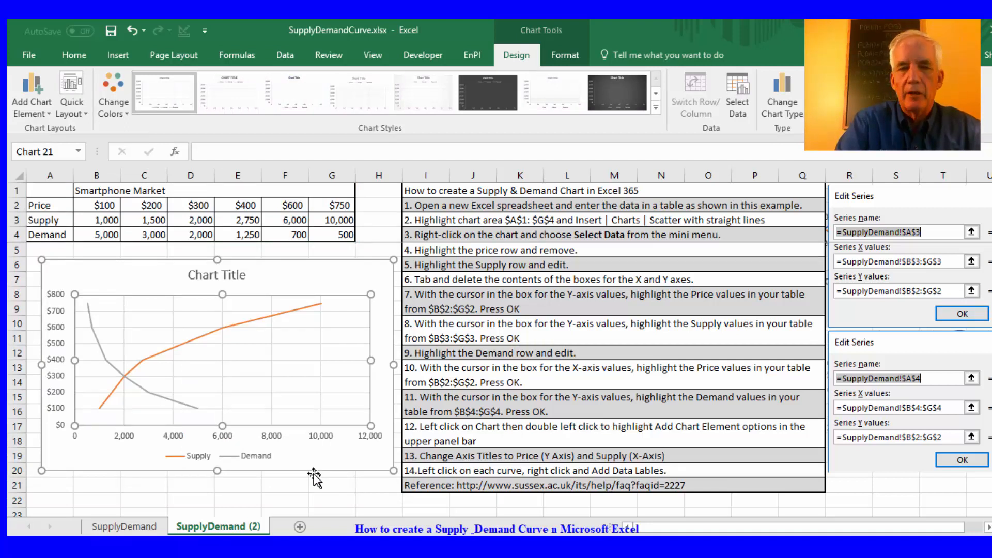
{"action": "mouse_move", "coordinate": [411, 436]}
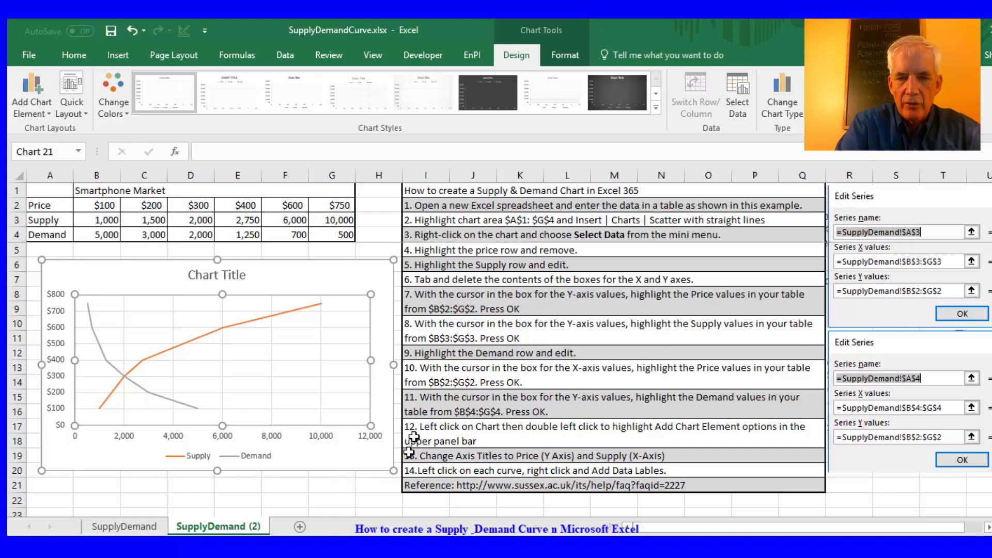
{"action": "mouse_move", "coordinate": [293, 334]}
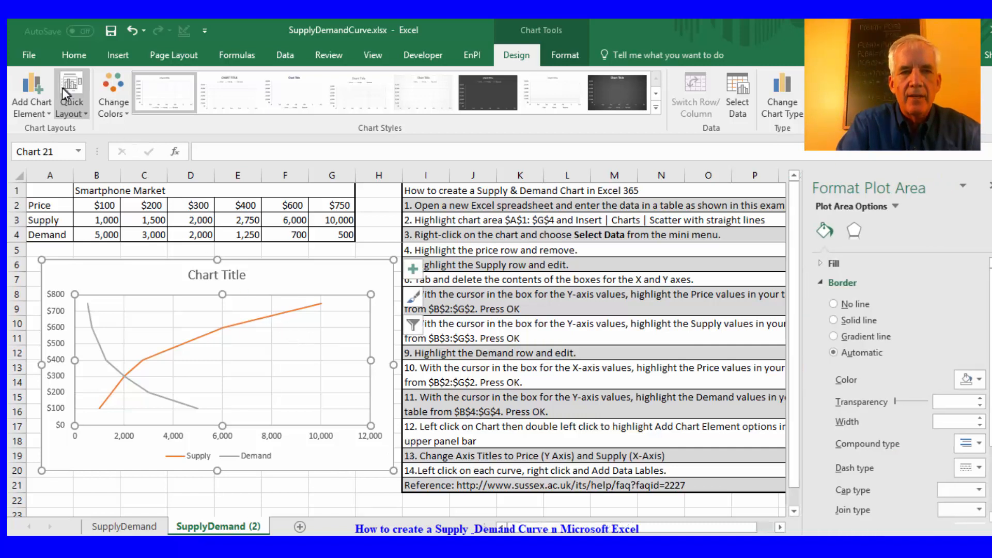
- Add a chart title above the chart reading 'Smartphone Market'
{"action": "left_click", "coordinate": [30, 95]}
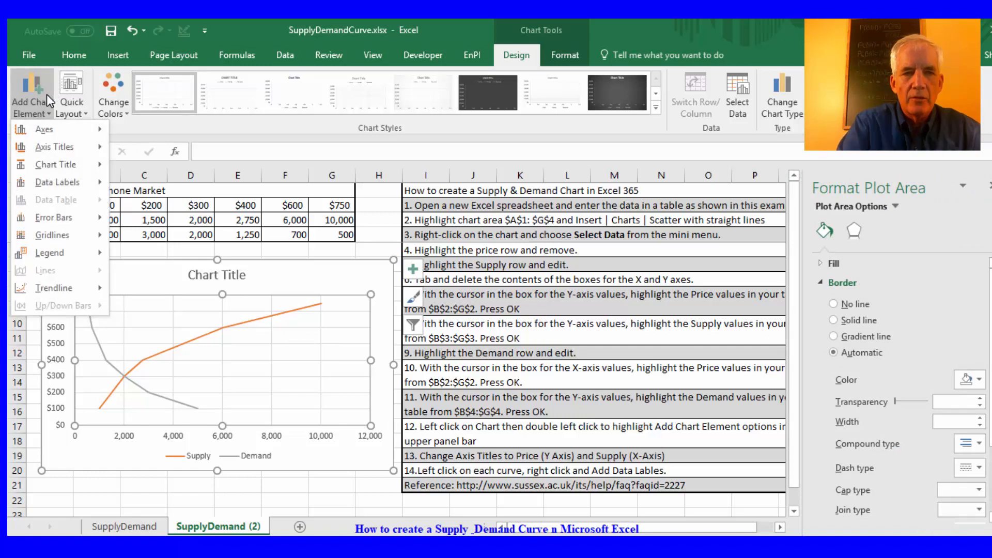
{"action": "left_click", "coordinate": [55, 164]}
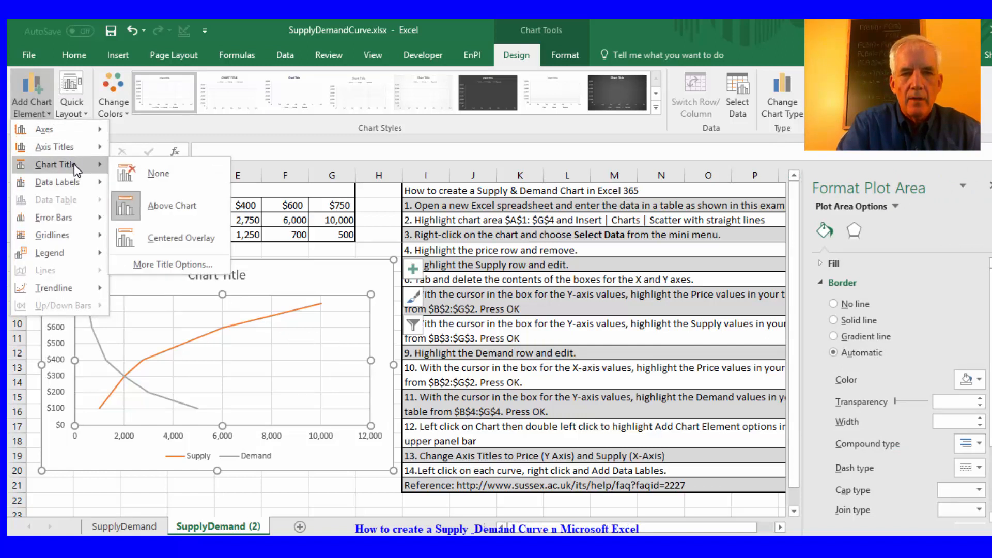
{"action": "left_click", "coordinate": [172, 205]}
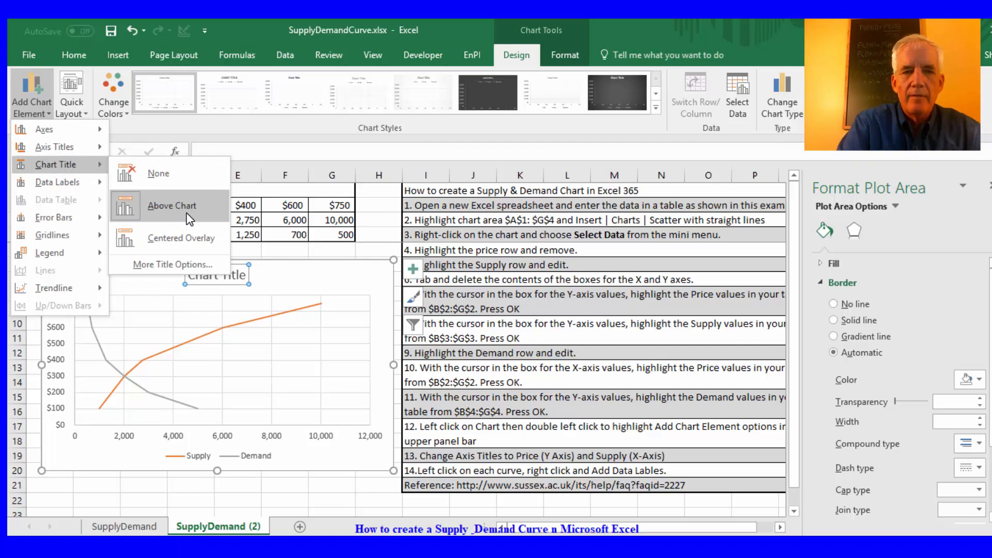
{"action": "left_click", "coordinate": [172, 206]}
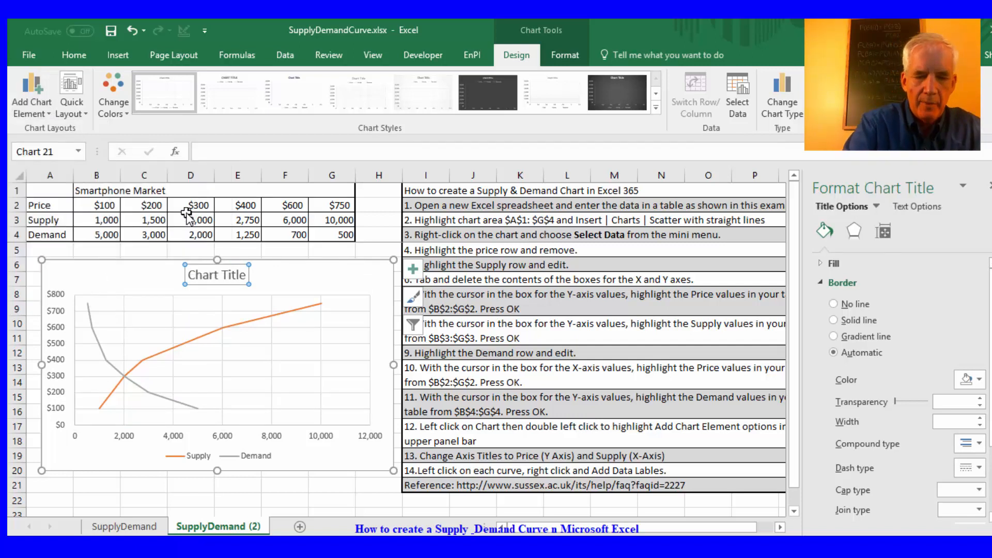
{"action": "type", "text": "Smartphone Market"}
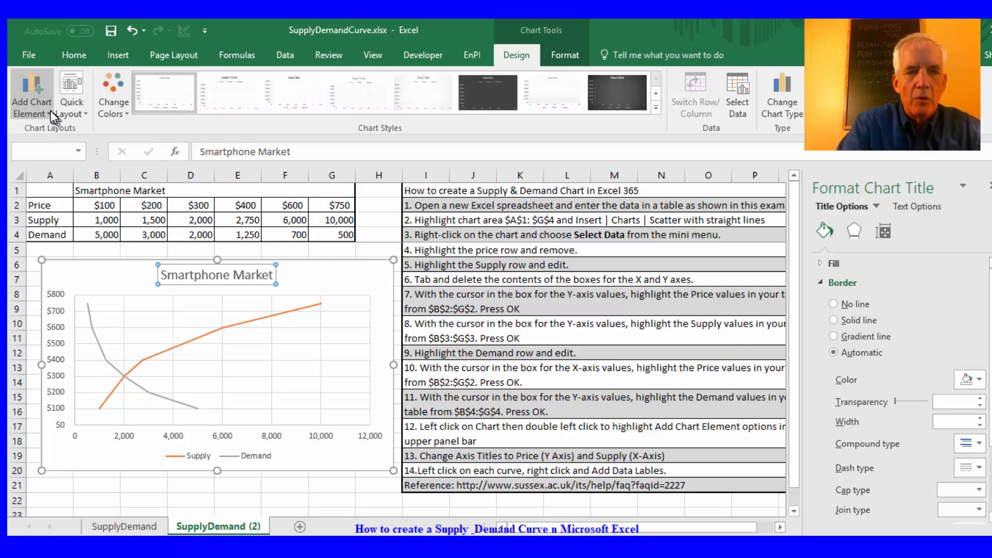
- Add primary horizontal axis title 'Supply' and primary vertical axis title 'Price'
{"action": "left_click", "coordinate": [32, 95]}
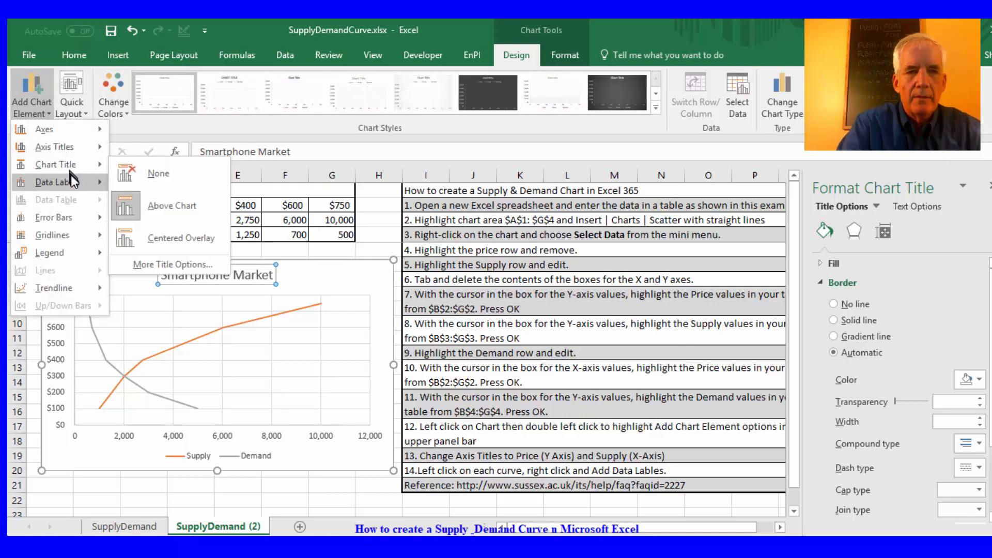
{"action": "left_click", "coordinate": [54, 147]}
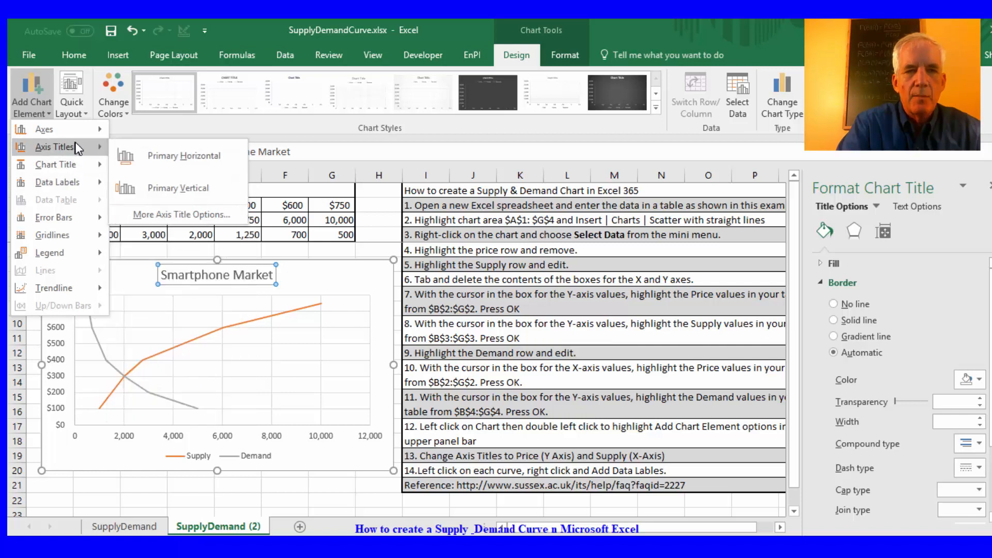
{"action": "left_click", "coordinate": [184, 156]}
{"action": "type", "text": "Supply"}
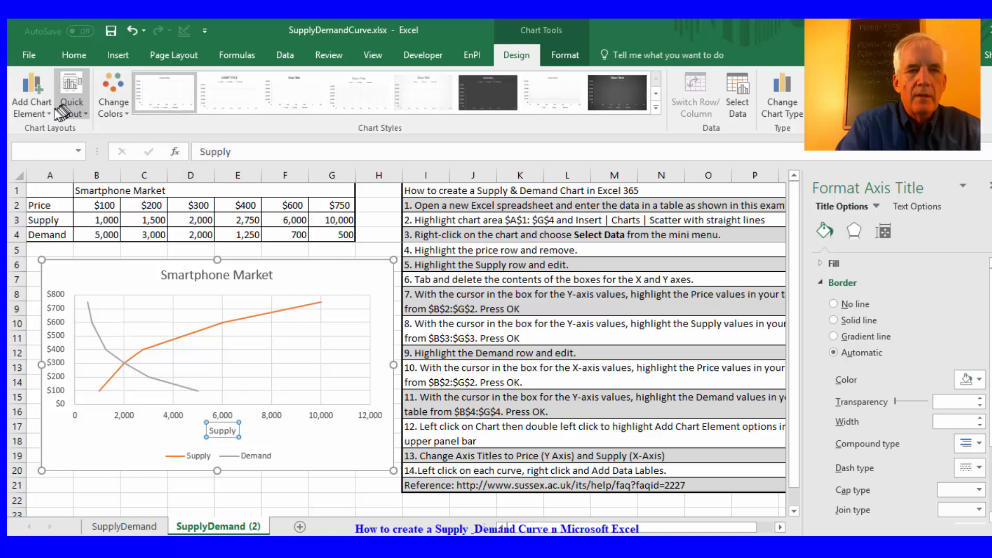
{"action": "left_click", "coordinate": [31, 101]}
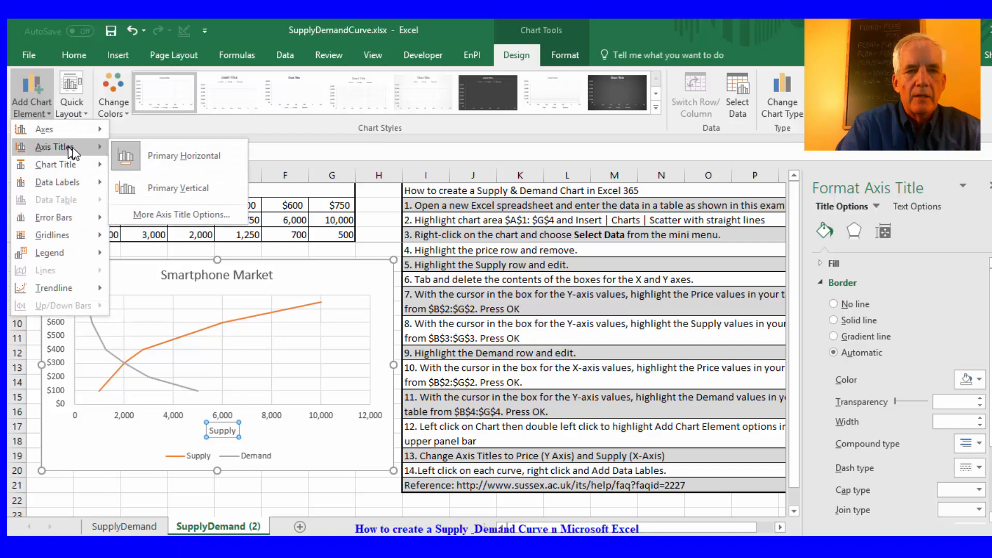
{"action": "left_click", "coordinate": [178, 188]}
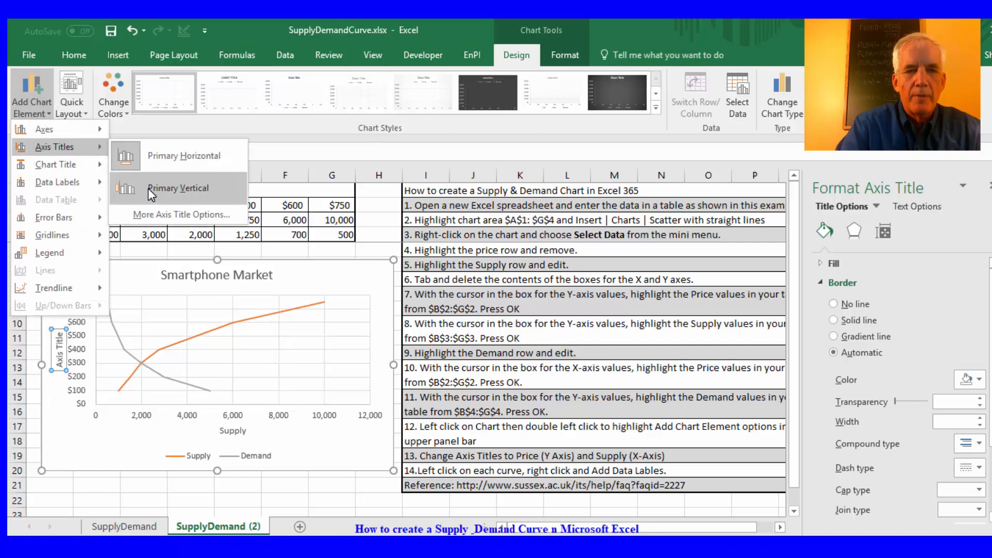
{"action": "left_click", "coordinate": [178, 188]}
{"action": "type", "text": "Price"}
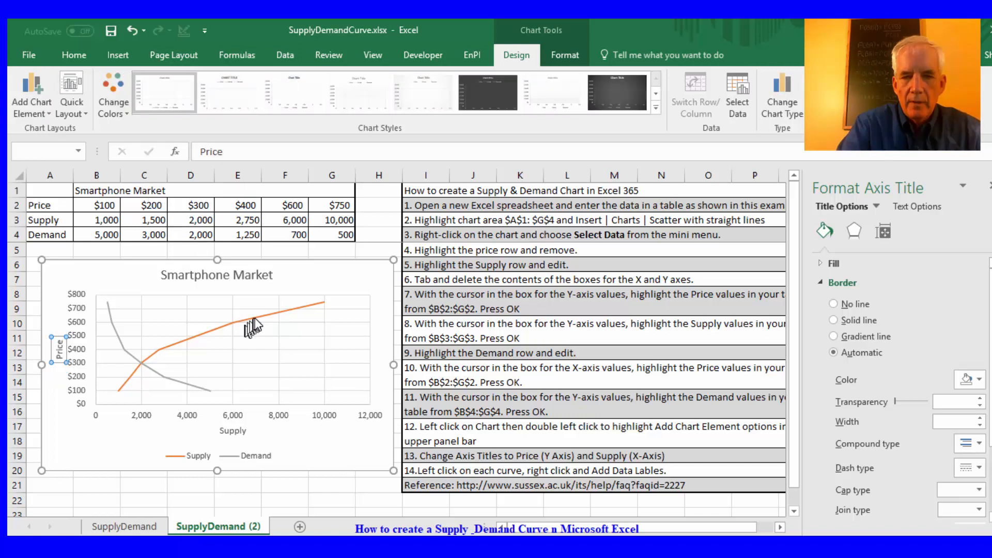
{"action": "mouse_move", "coordinate": [259, 319]}
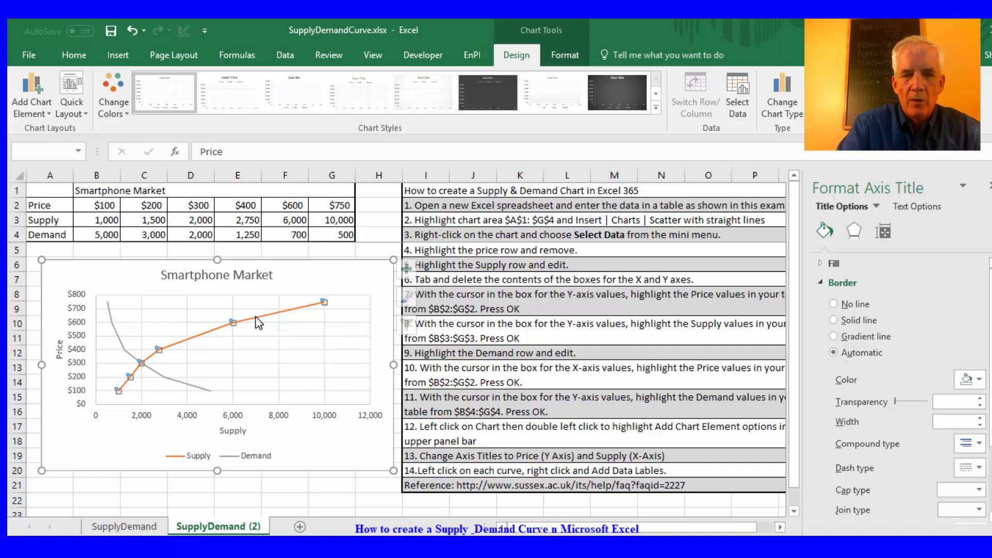
- Add data labels to the Supply and Demand curves, then deselect the chart
{"action": "right_click", "coordinate": [232, 322]}
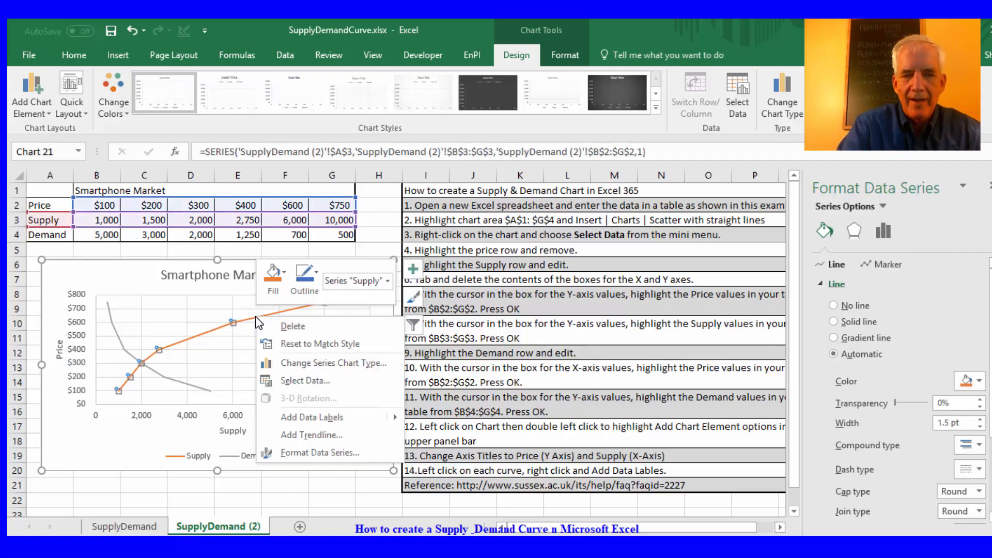
{"action": "mouse_move", "coordinate": [311, 417]}
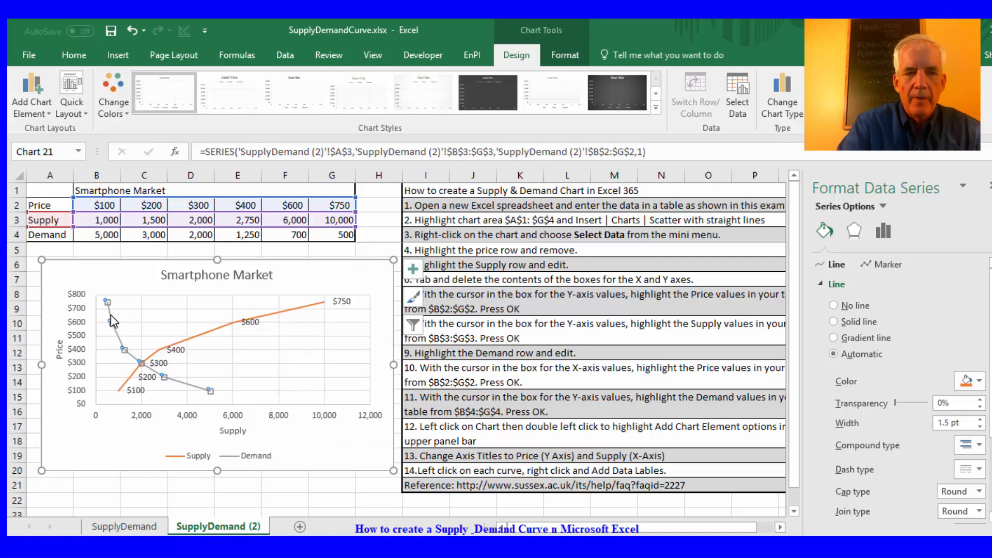
{"action": "right_click", "coordinate": [105, 302]}
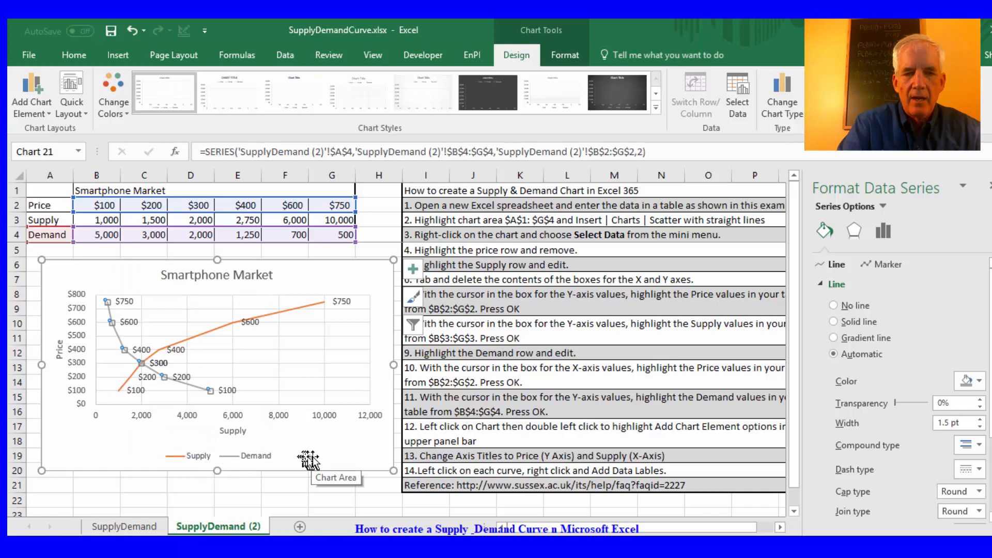
{"action": "left_click", "coordinate": [284, 485]}
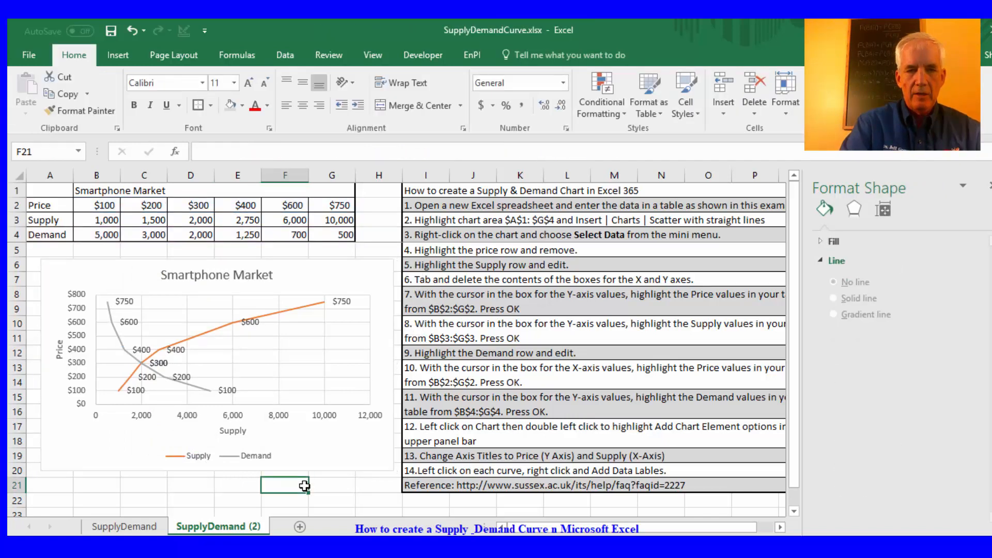
{"action": "mouse_move", "coordinate": [347, 272]}
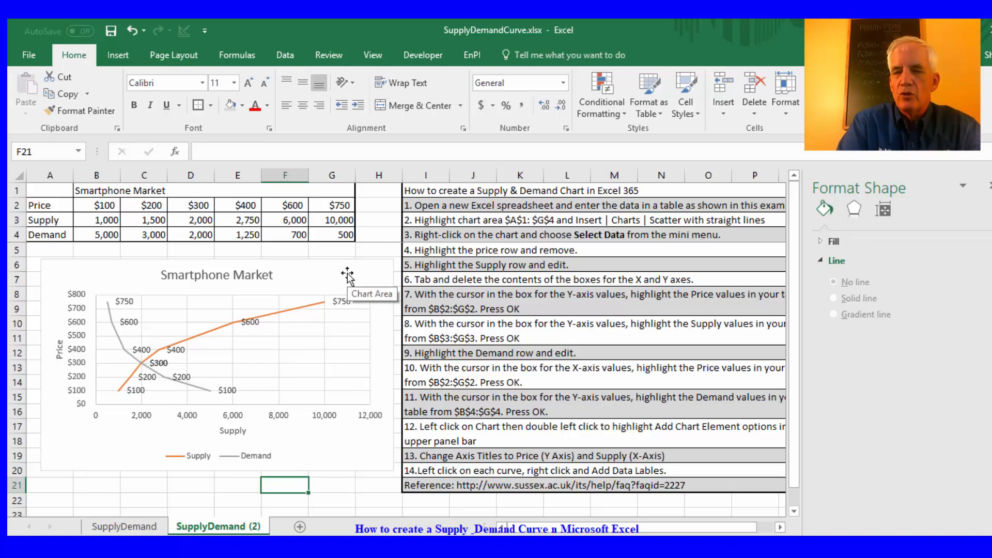
{"action": "mouse_move", "coordinate": [908, 218]}
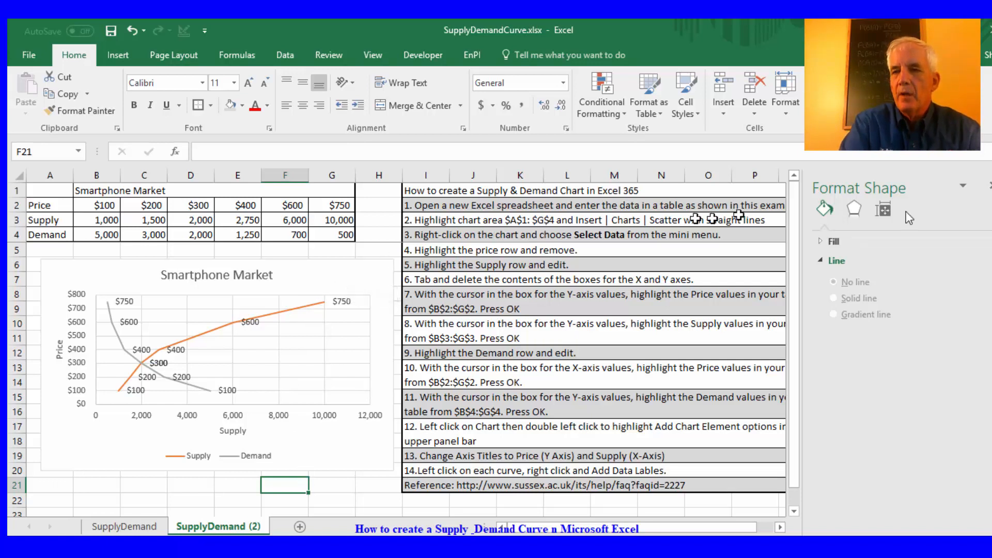